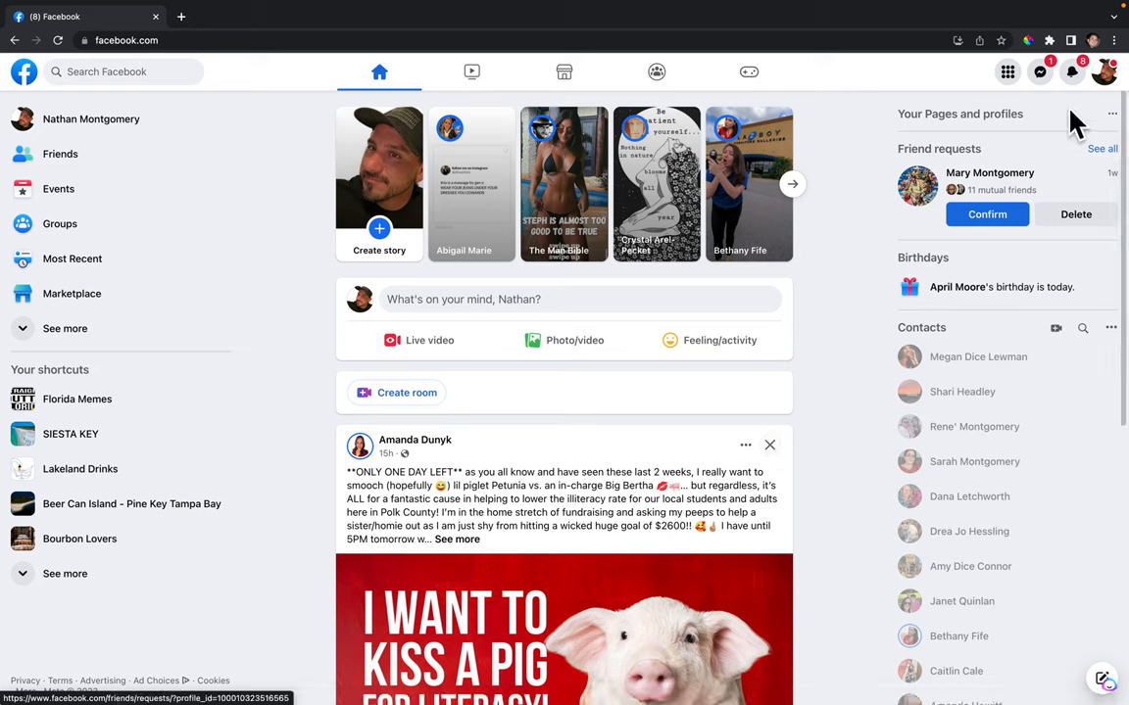
{"action": "mouse_move", "coordinate": [1104, 72]}
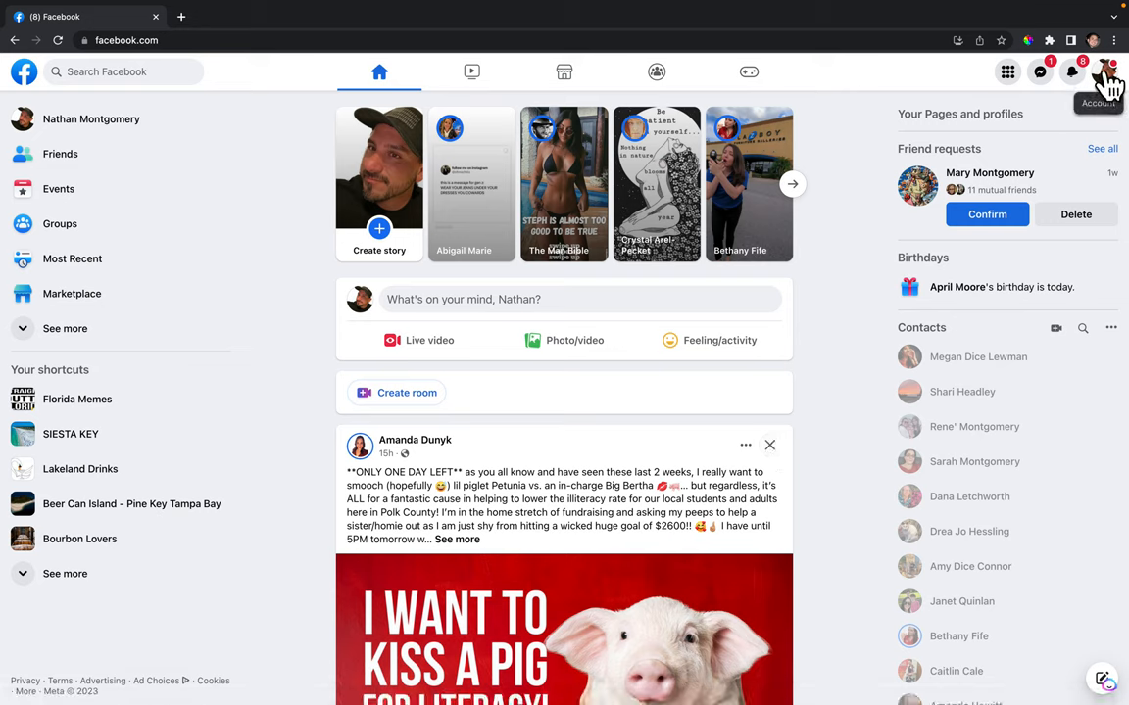
From the profile picture menu, show all profiles and Pages this account can switch to.
{"action": "left_click", "coordinate": [1105, 71]}
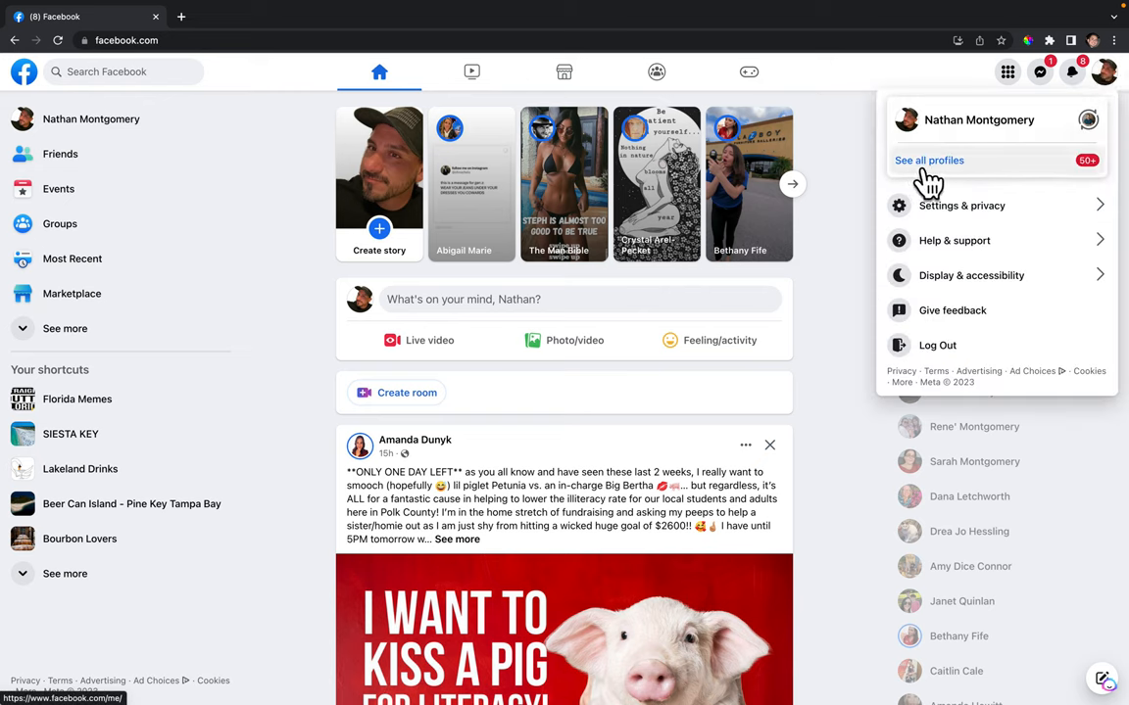
{"action": "left_click", "coordinate": [929, 160]}
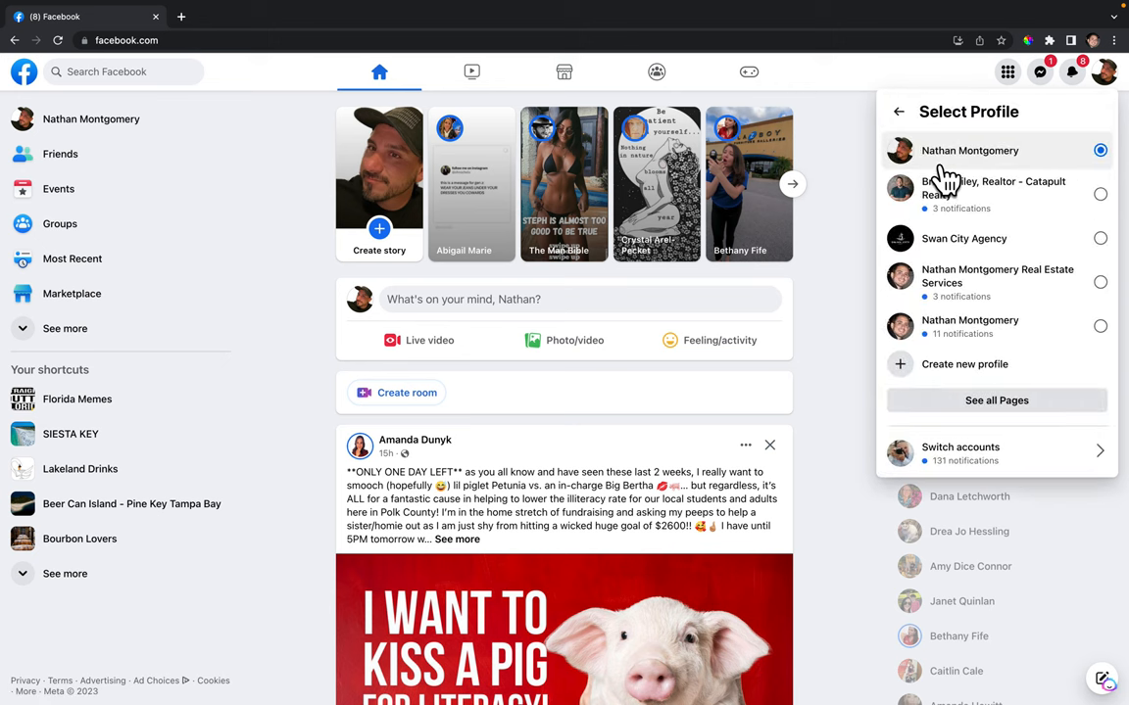
{"action": "mouse_move", "coordinate": [1043, 201]}
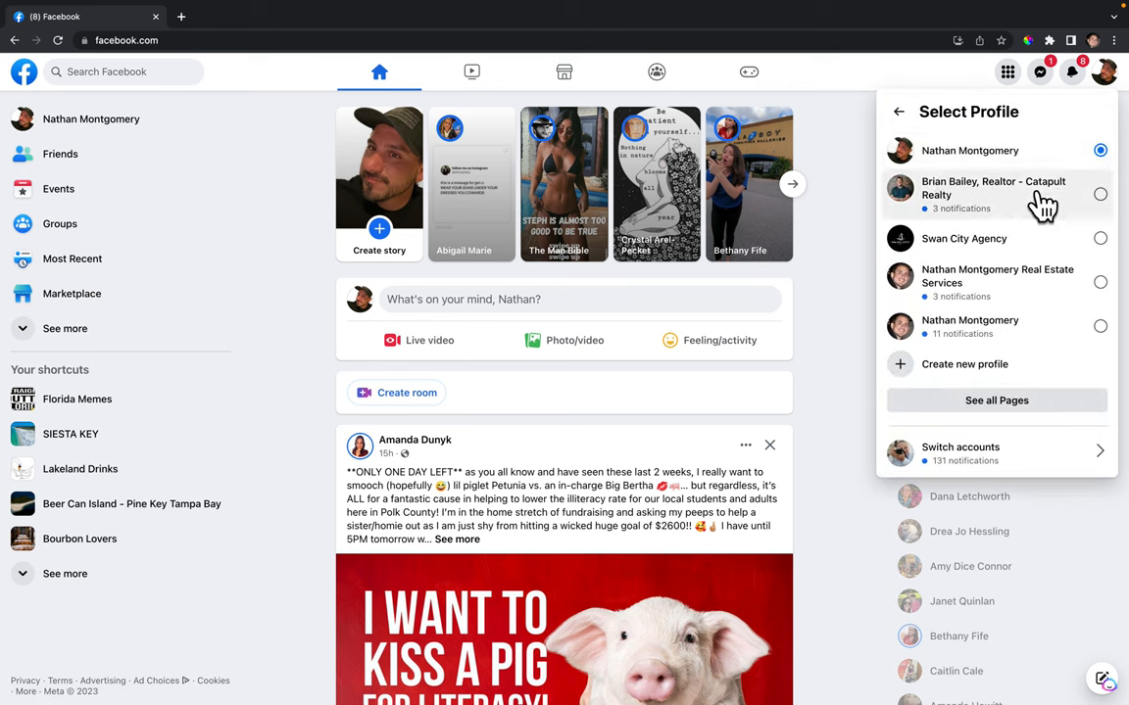
{"action": "mouse_move", "coordinate": [977, 206]}
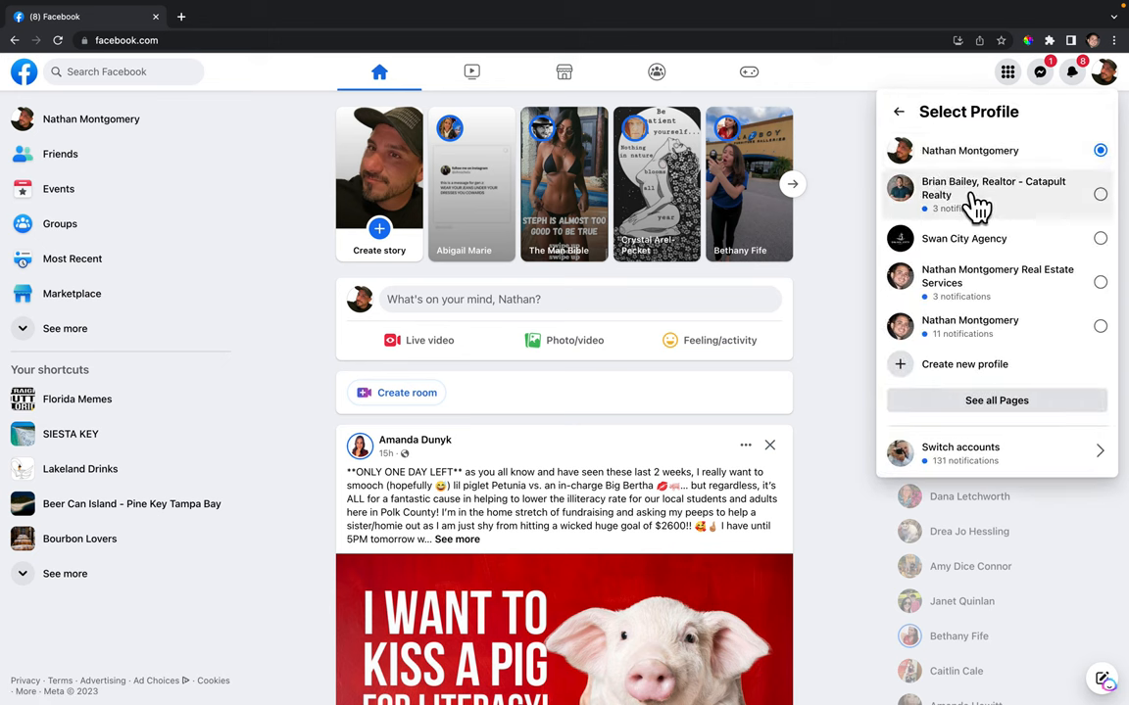
Switch to the 'Brian Bailey, Realtor - Catapult Realty' Page.
{"action": "left_click", "coordinate": [992, 187]}
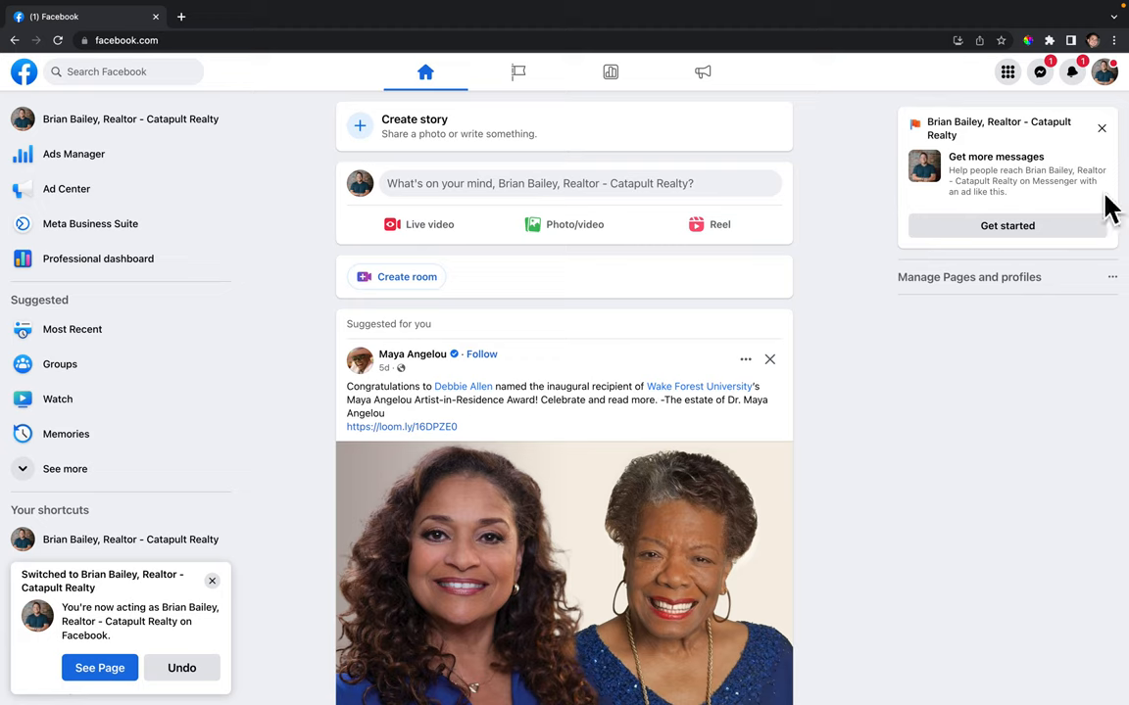
{"action": "mouse_move", "coordinate": [1105, 72]}
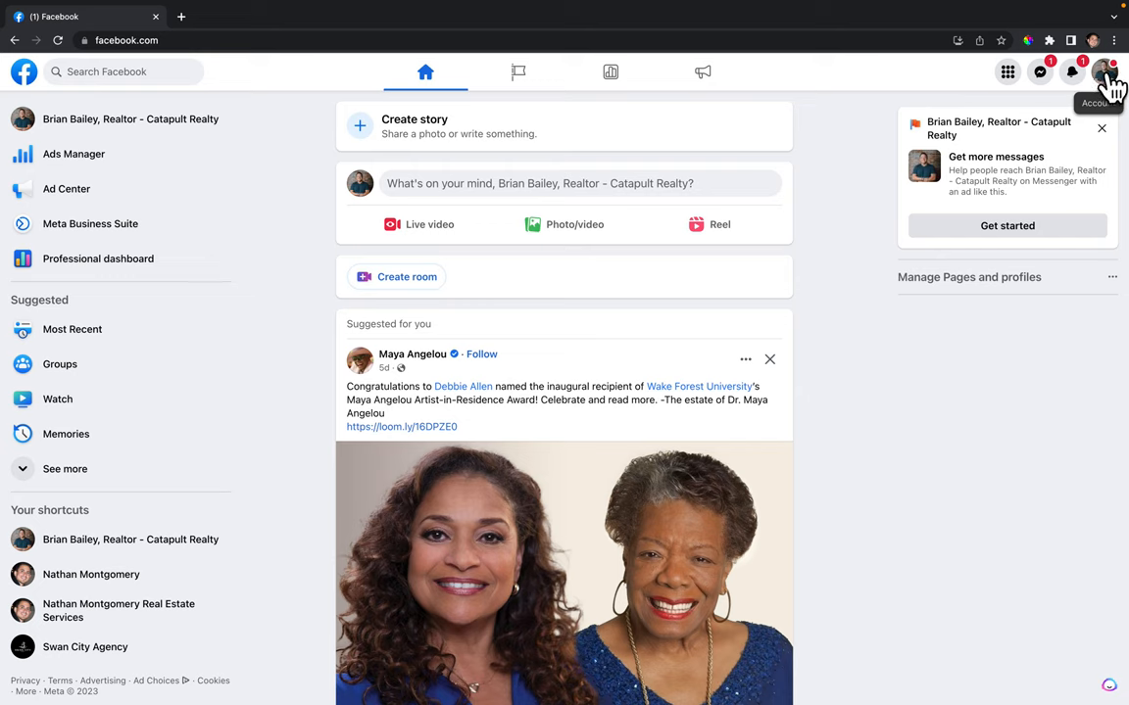
Open General Page settings showing the name and username brianbaileyrealtor1.
{"action": "left_click", "coordinate": [1104, 71]}
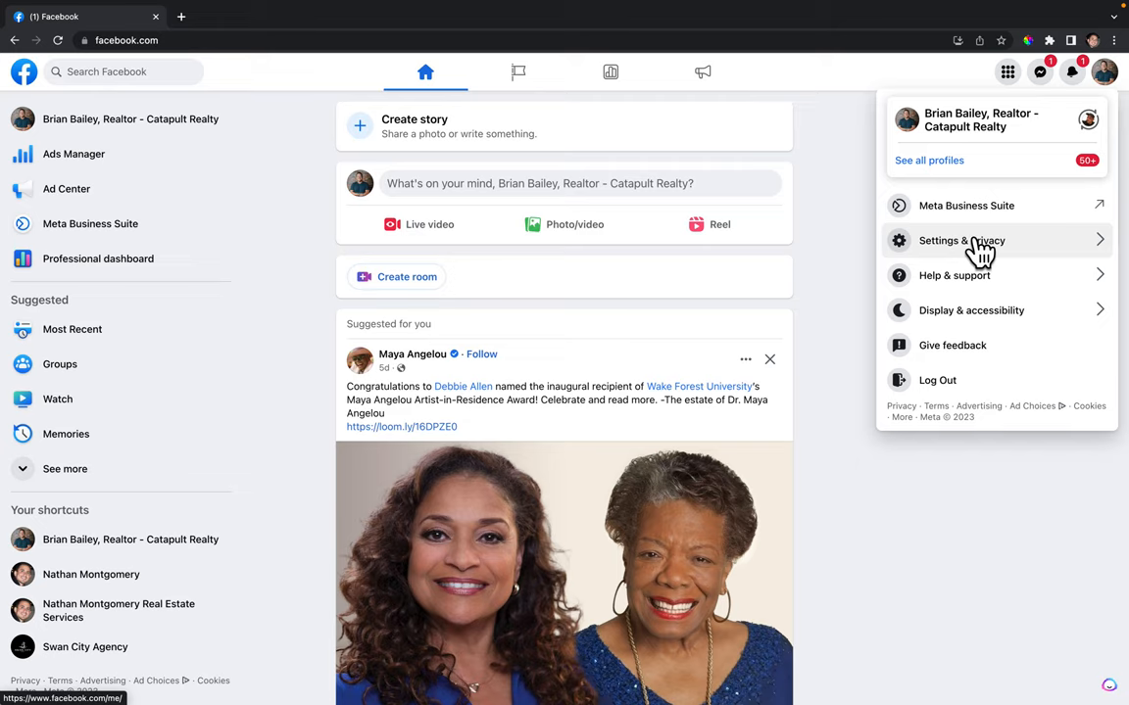
{"action": "left_click", "coordinate": [961, 240]}
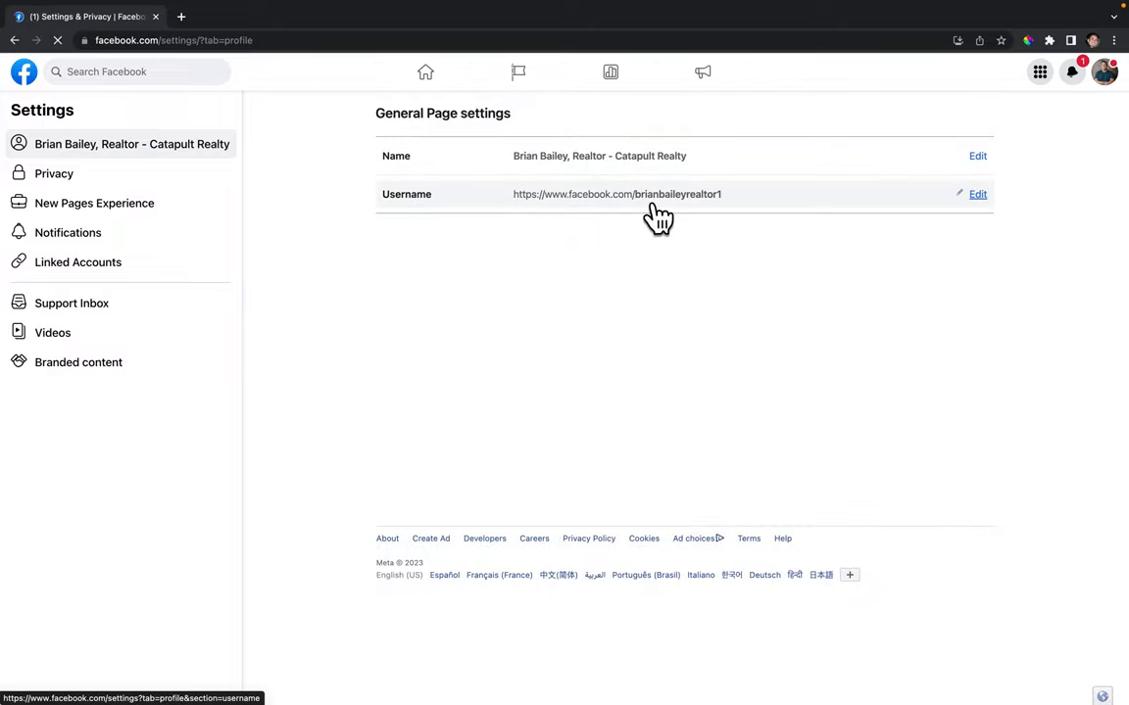
{"action": "left_click", "coordinate": [977, 156]}
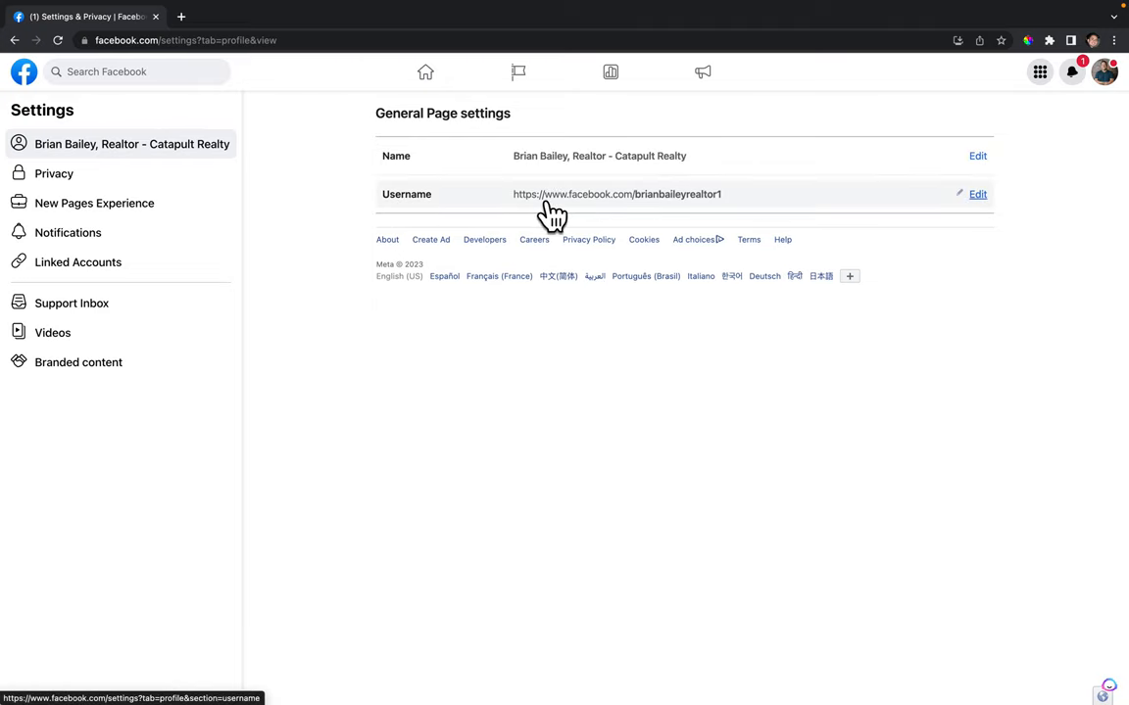
{"action": "mouse_move", "coordinate": [564, 217]}
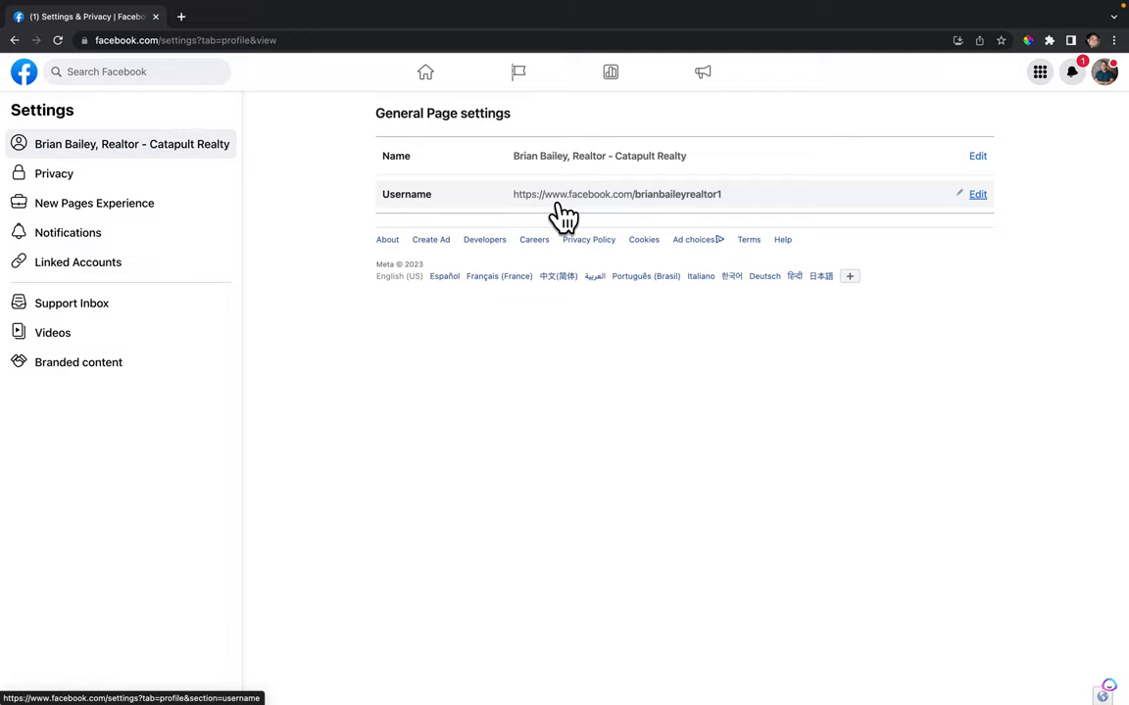
{"action": "mouse_move", "coordinate": [840, 195]}
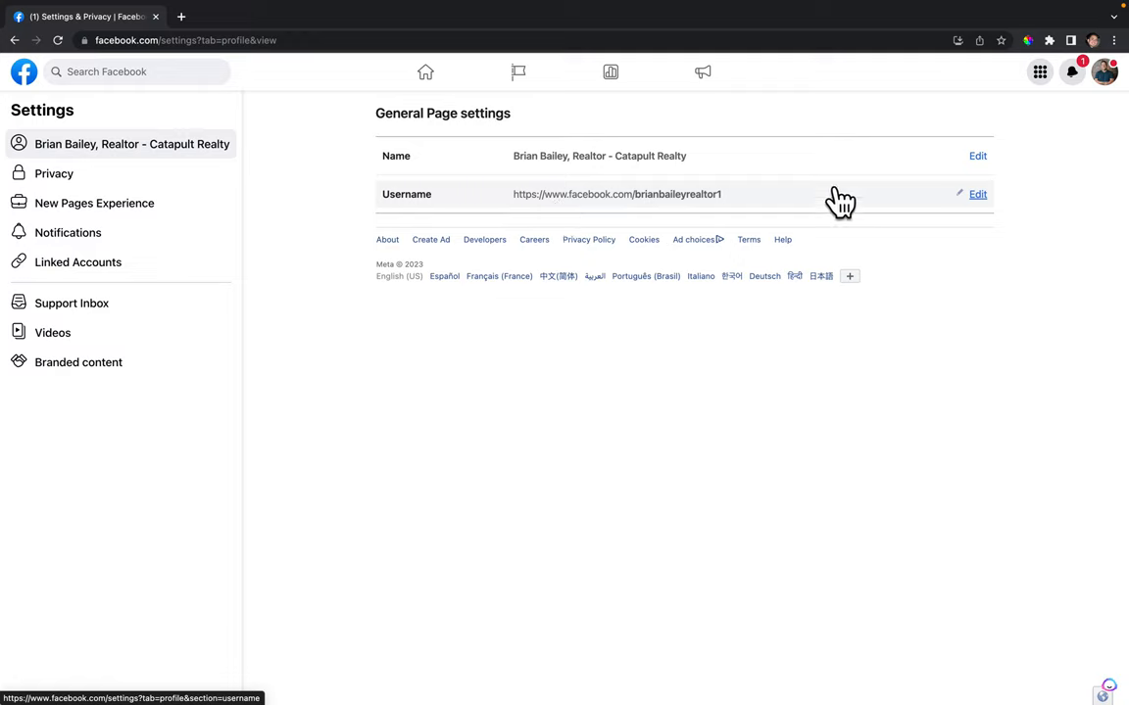
Edit the Username and select the current 'brianbaileyrealtor1' text for replacement.
{"action": "left_click", "coordinate": [977, 194]}
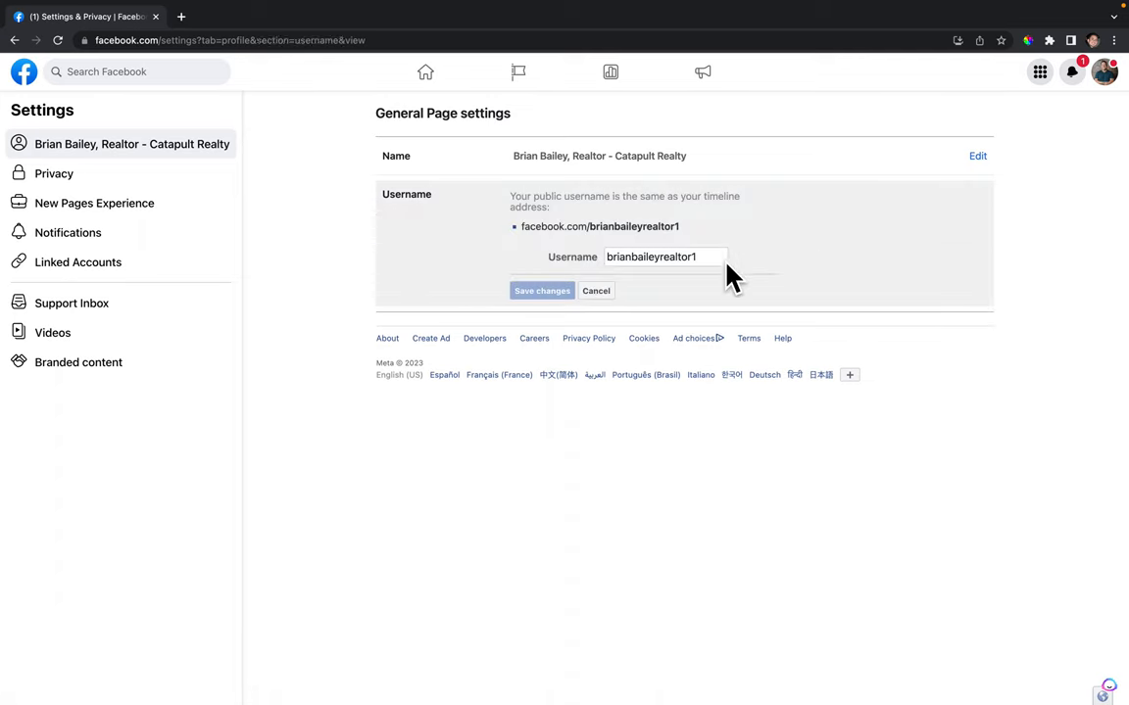
{"action": "left_click", "coordinate": [662, 257]}
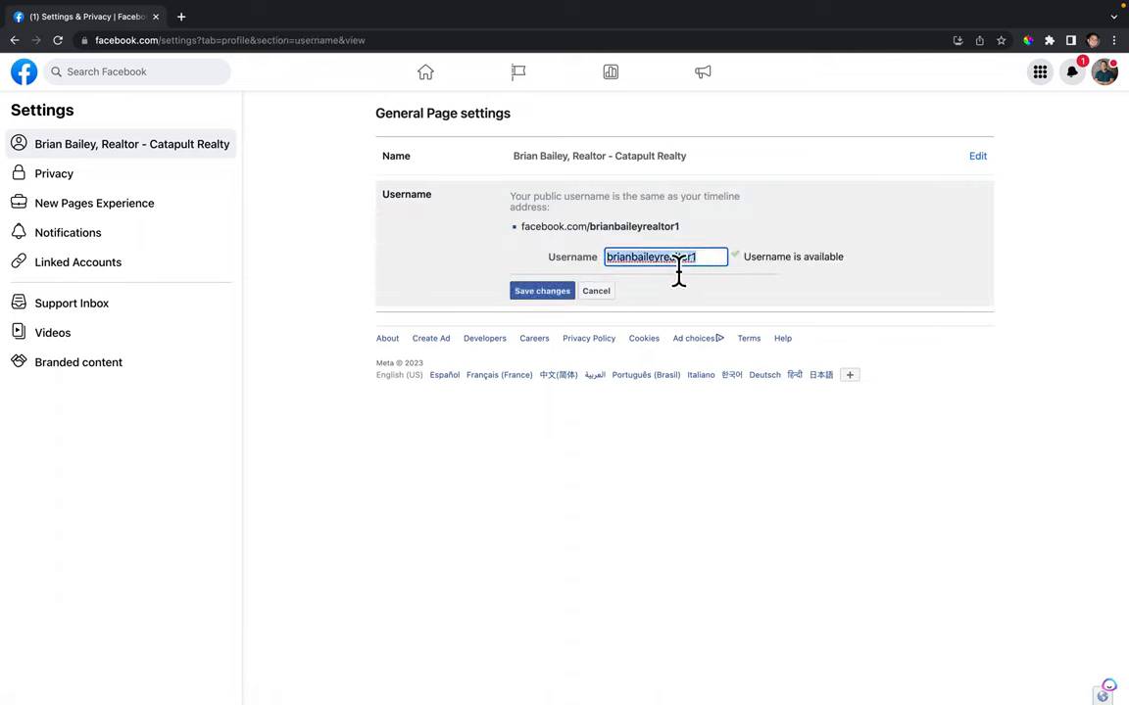